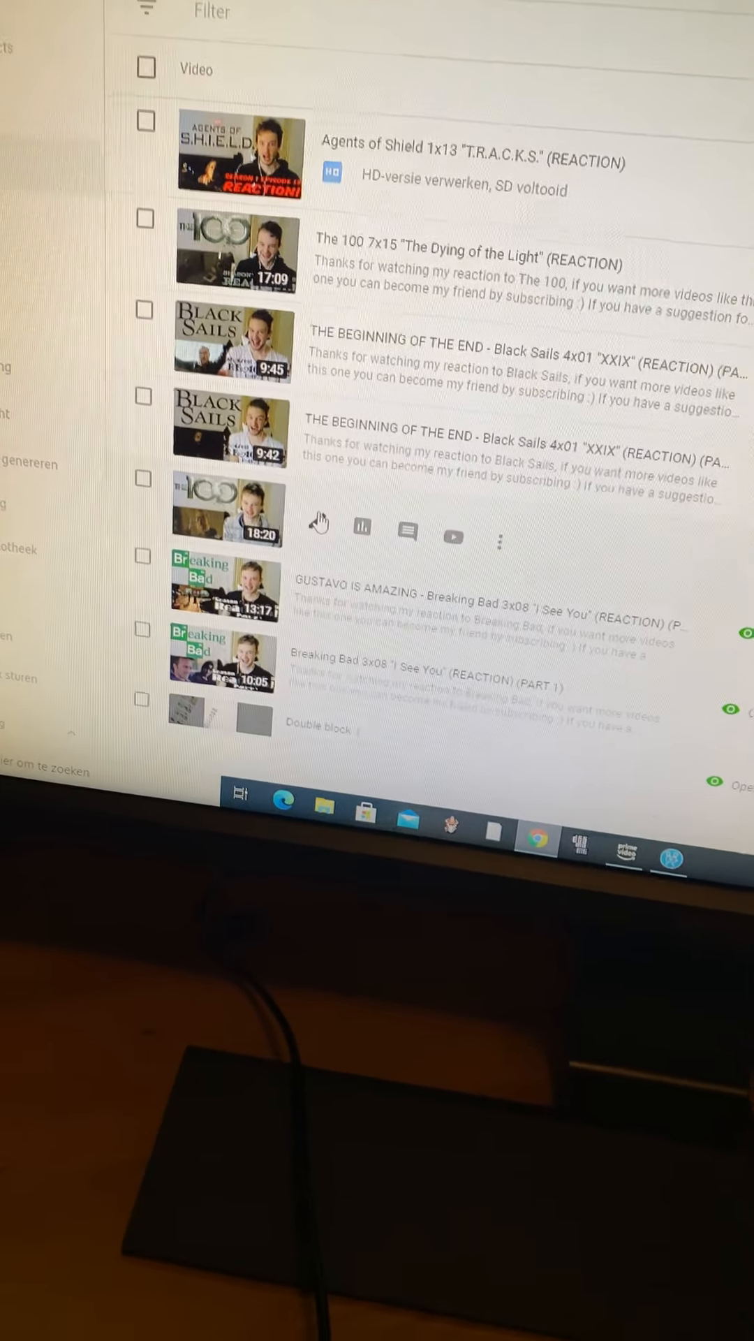
Scroll through the uploads list to reach the blocked reaction video's Auteursrechtclaim restriction
scroll("down", 3)
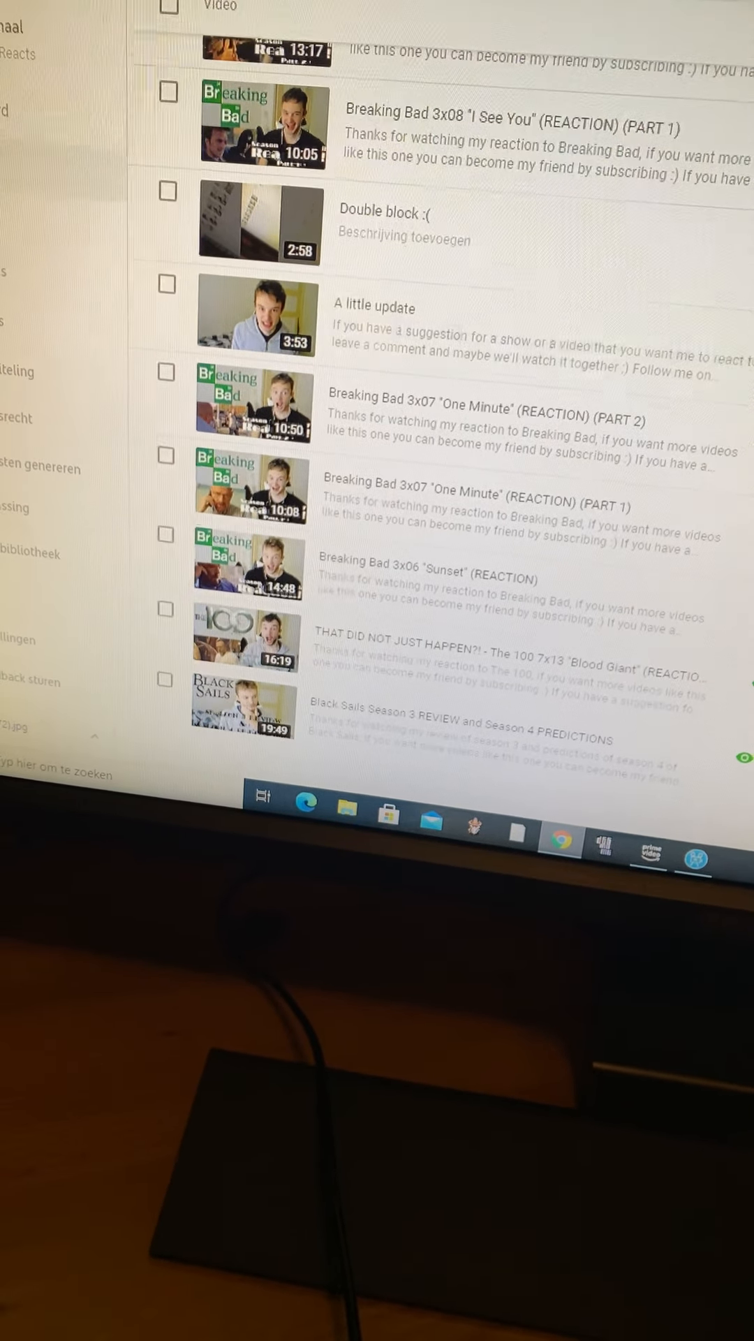
scroll("down", 3)
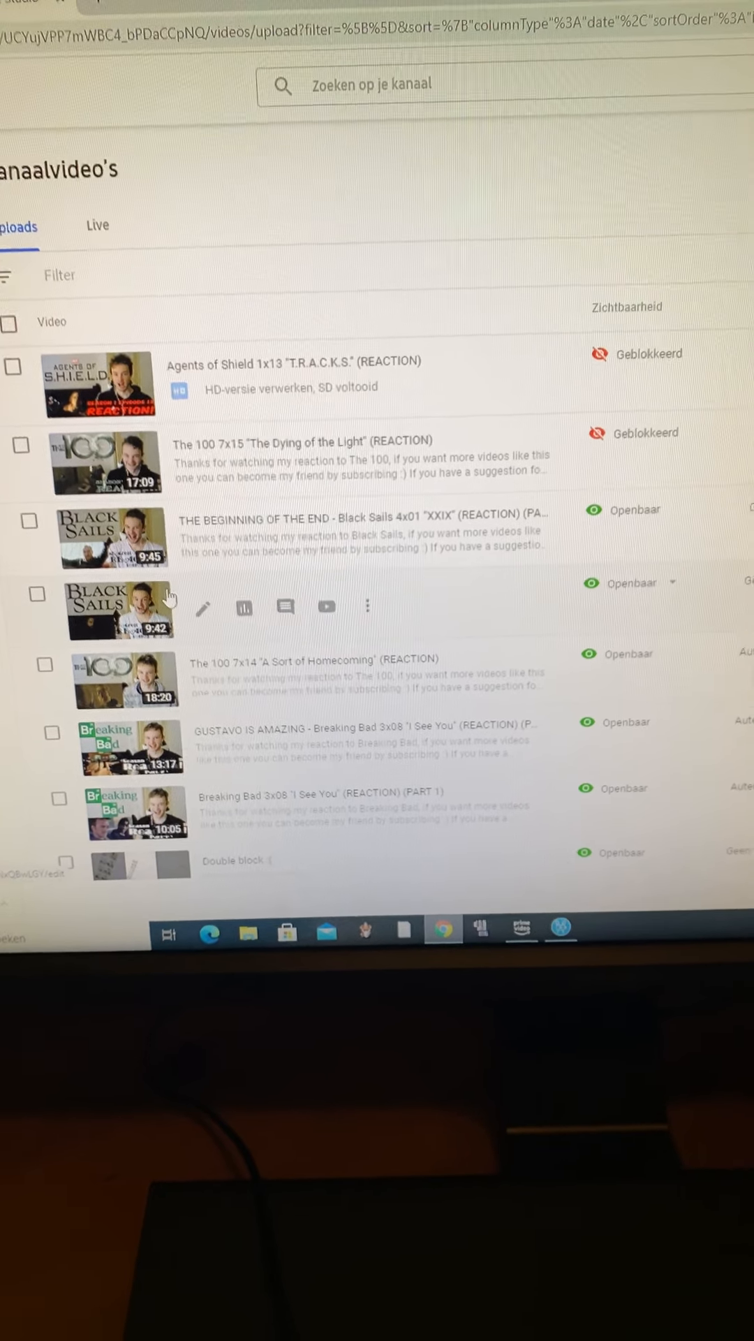
scroll("down", 3)
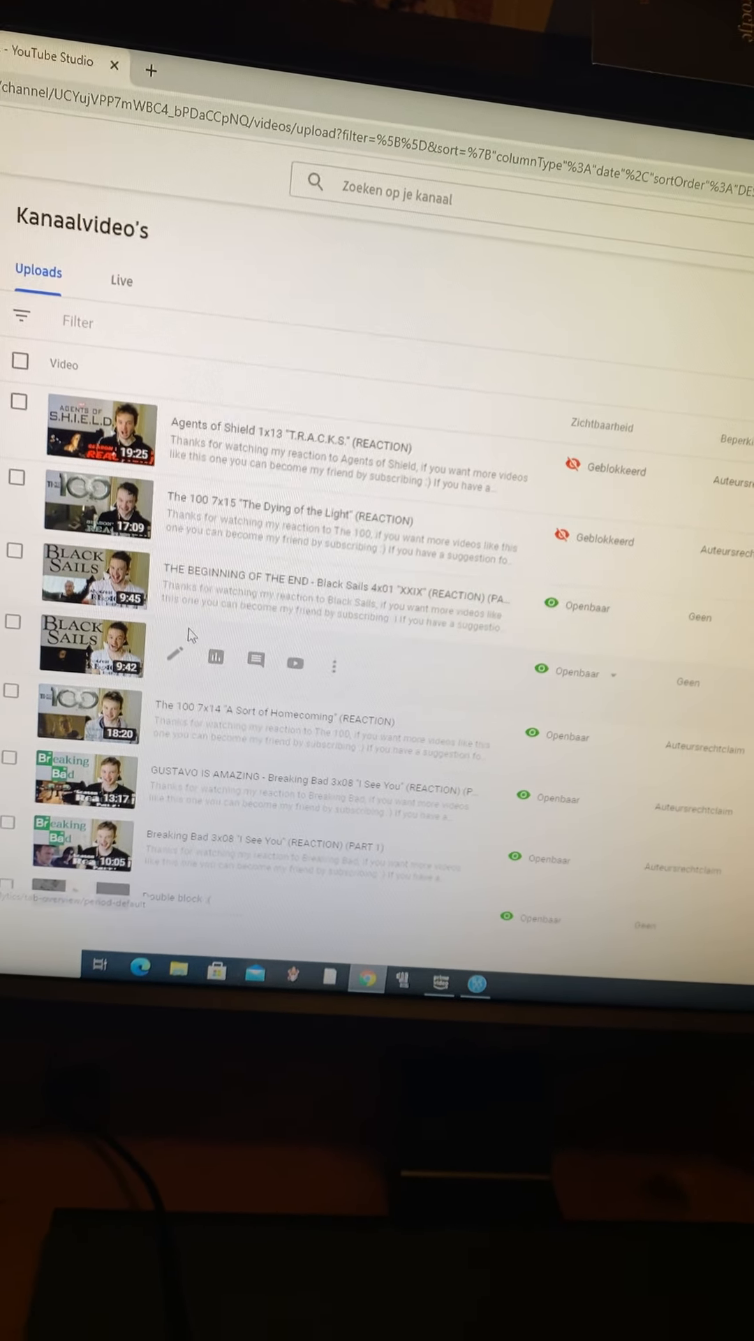
scroll("down", 3)
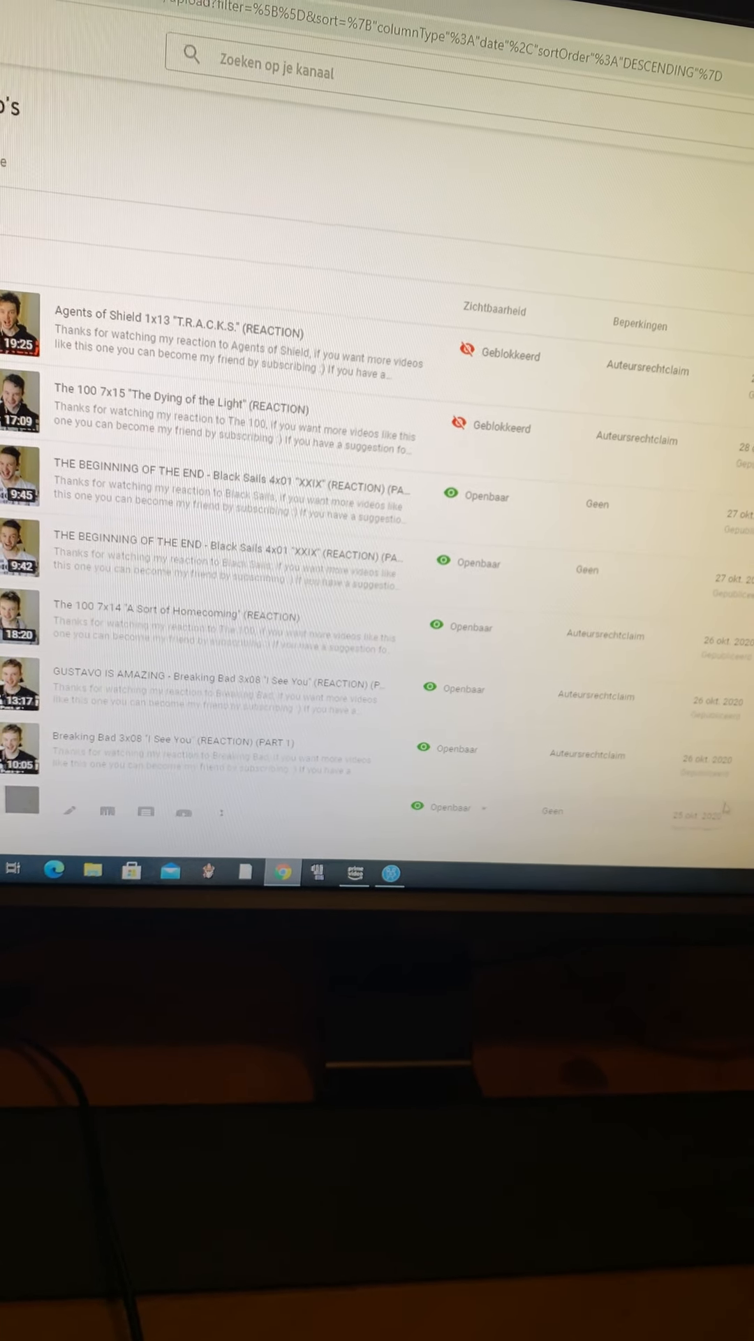
scroll("down", 3)
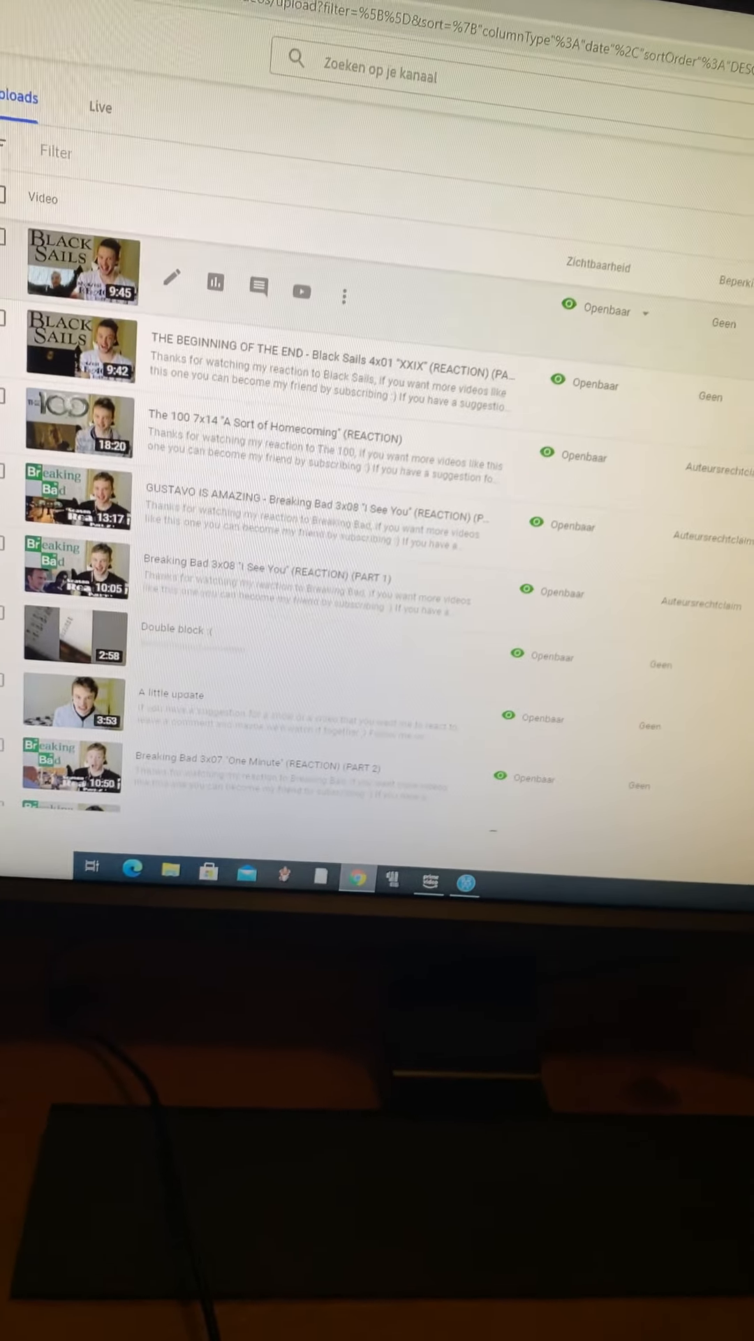
scroll("up", 3)
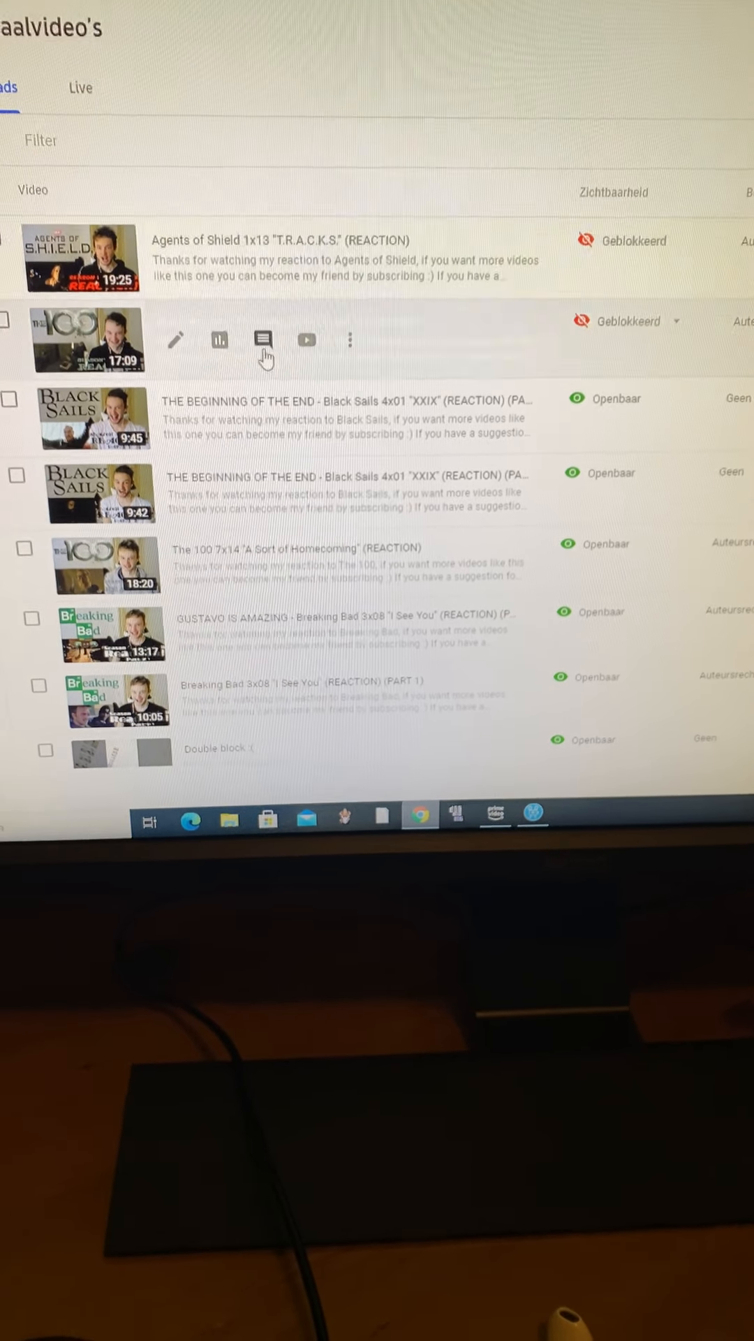
scroll("down", 3)
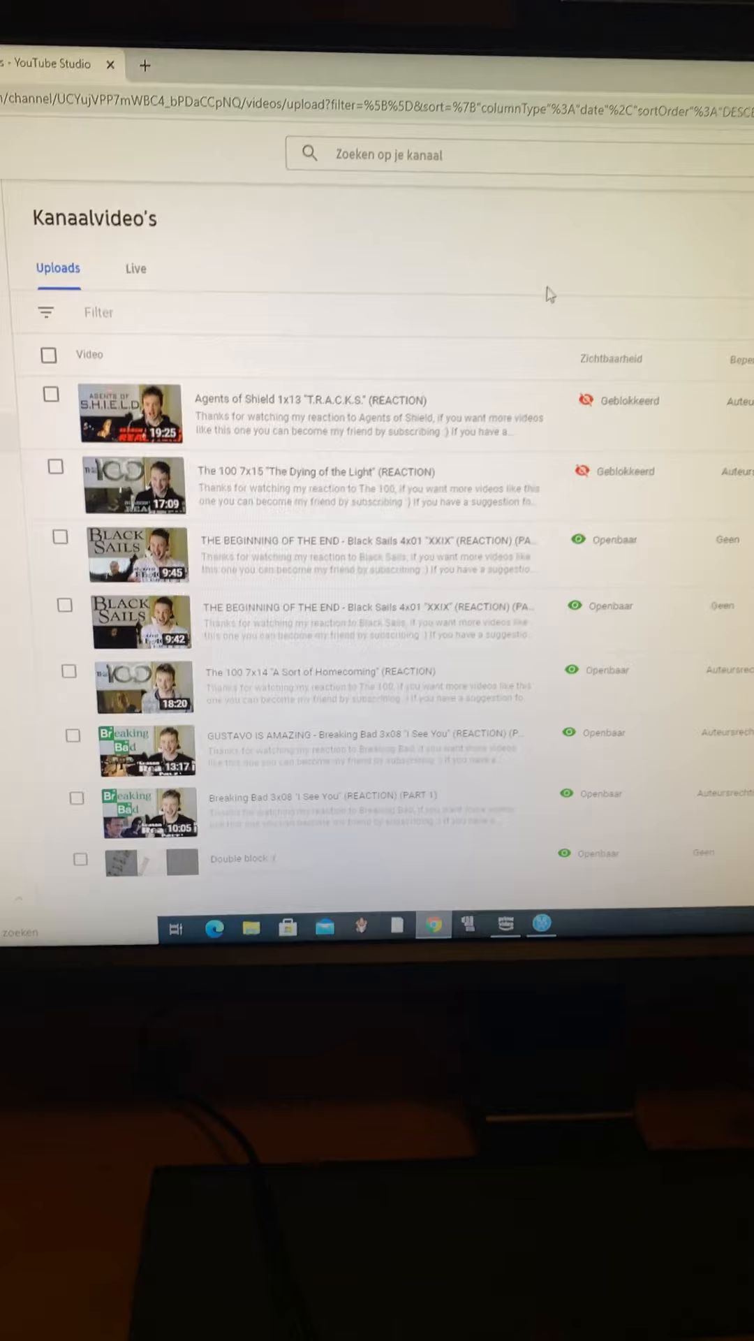
scroll("down", 3)
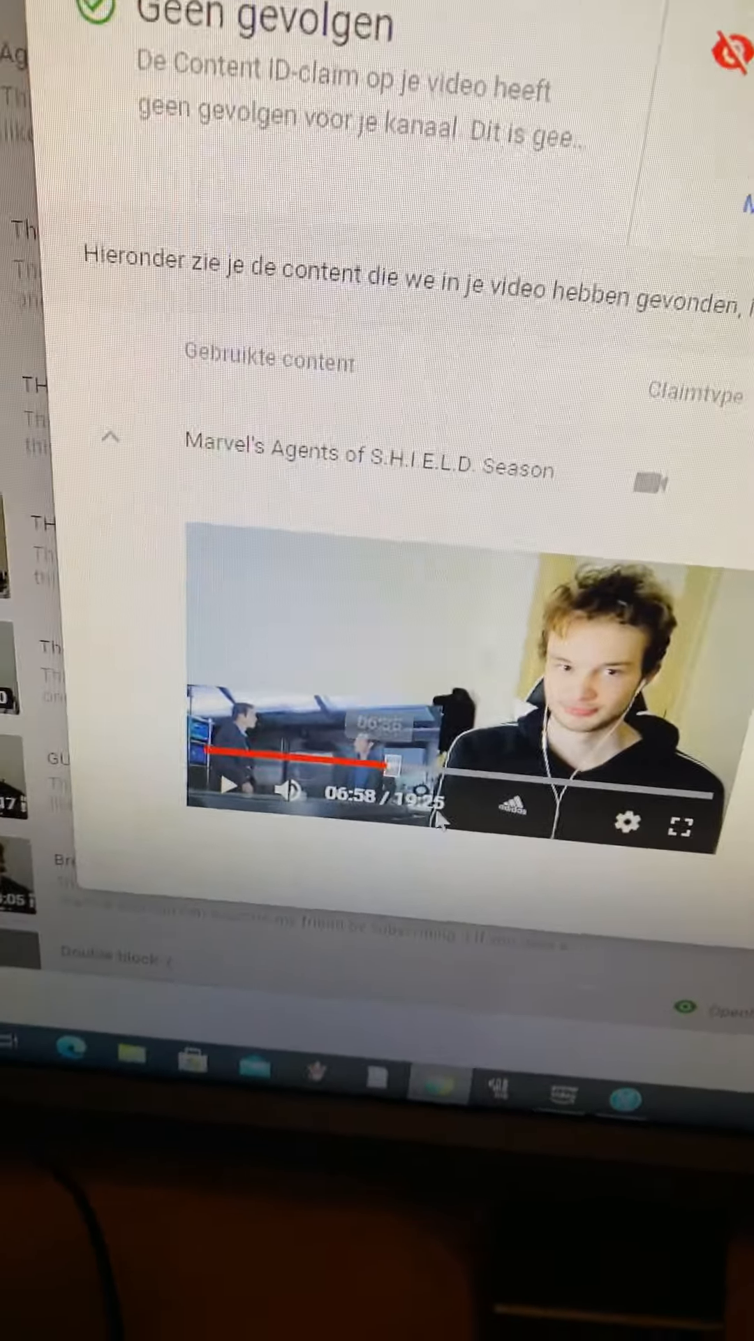
scroll("down", 3)
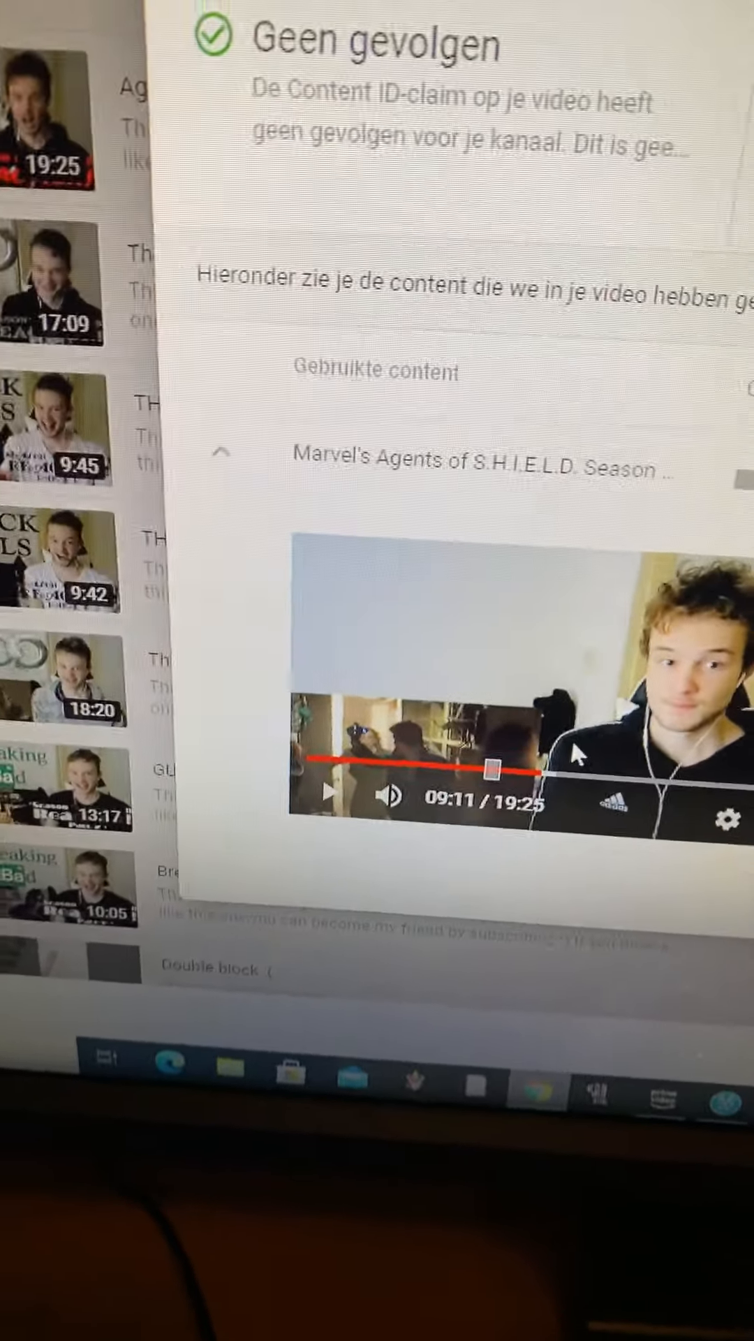
scroll("down", 3)
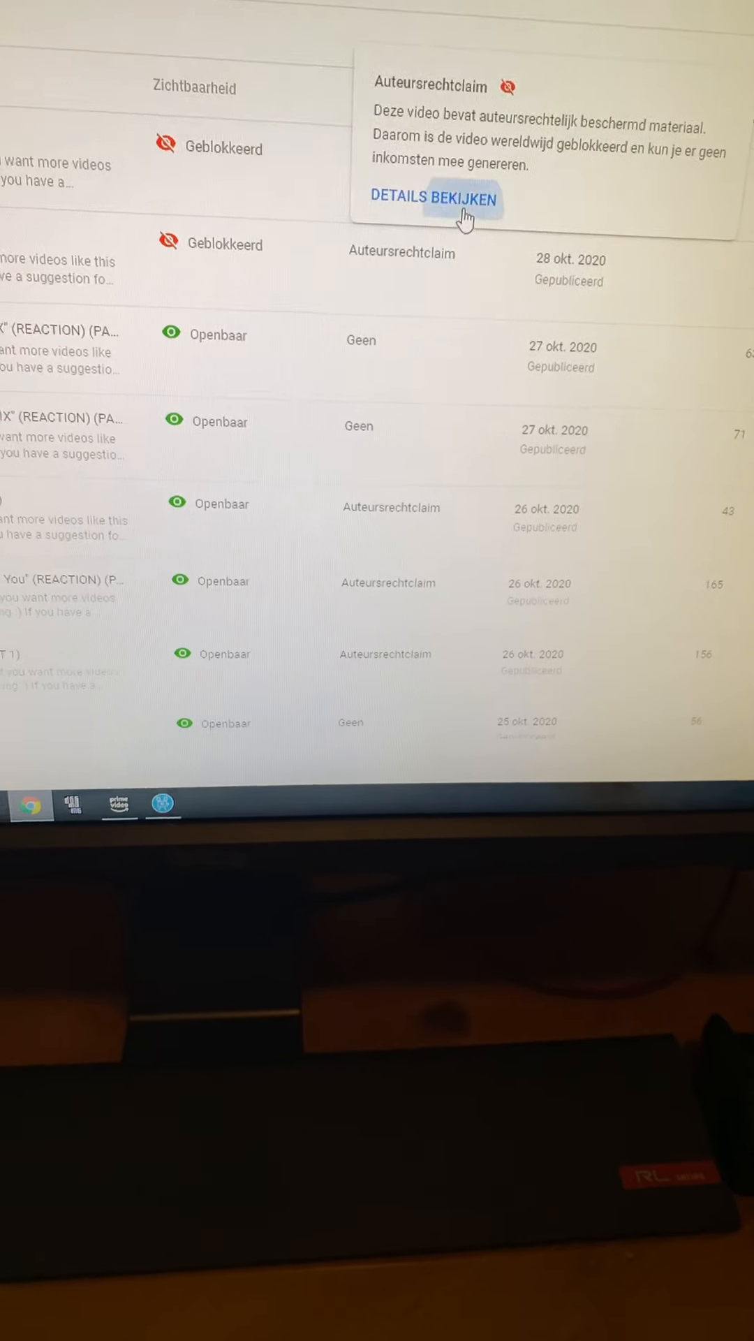
left_click(433, 197)
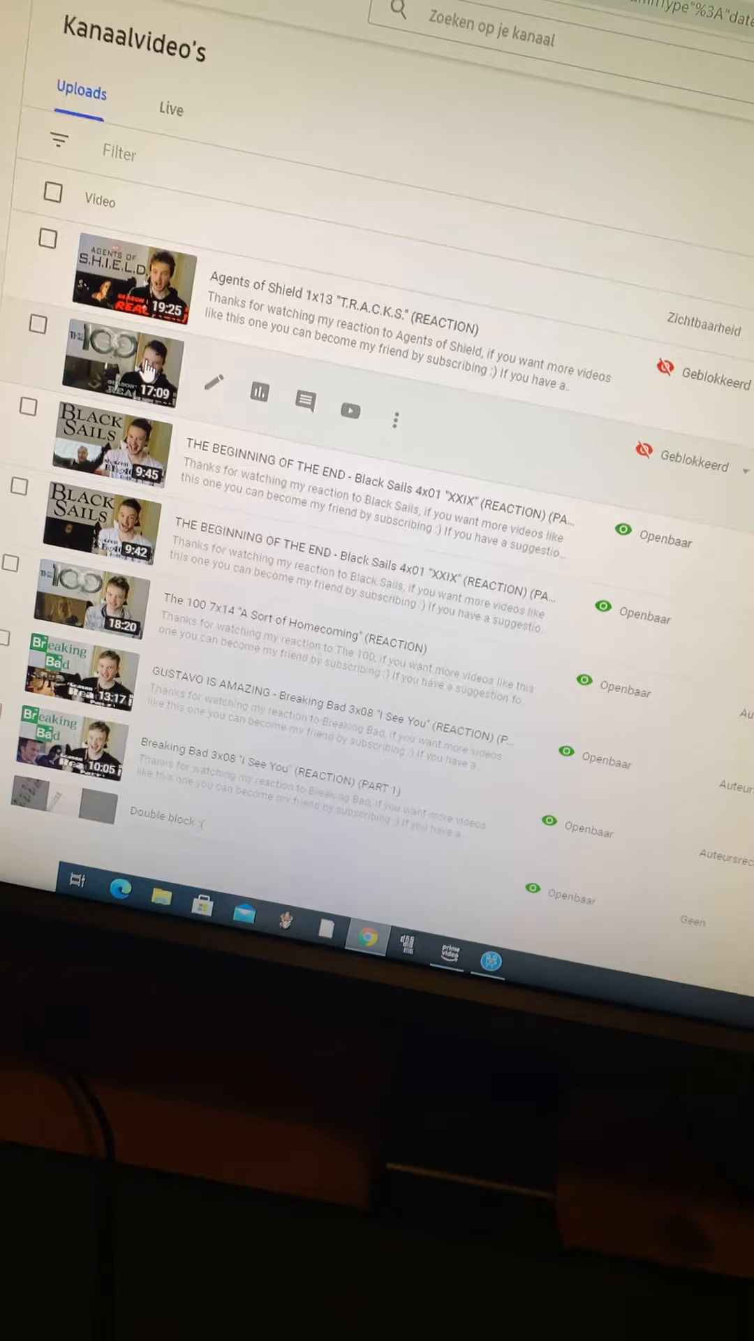
scroll("down", 3)
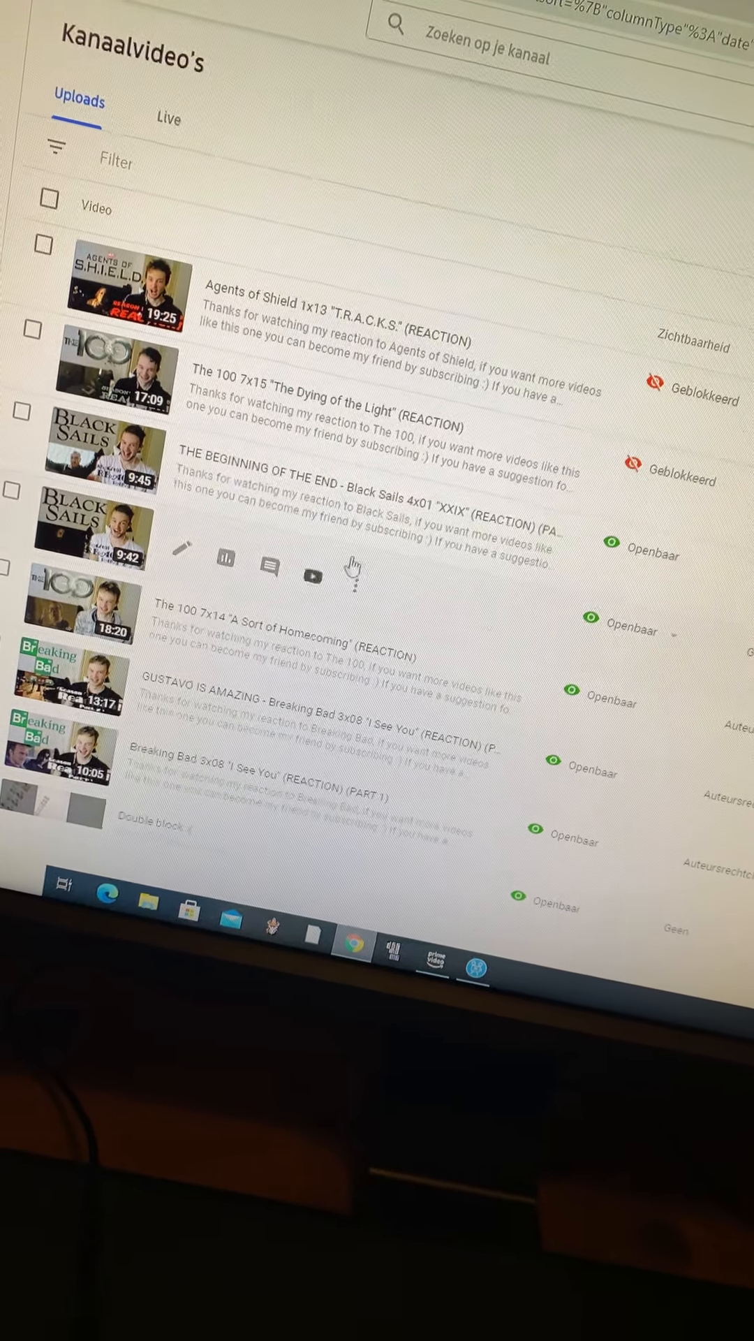
scroll("down", 3)
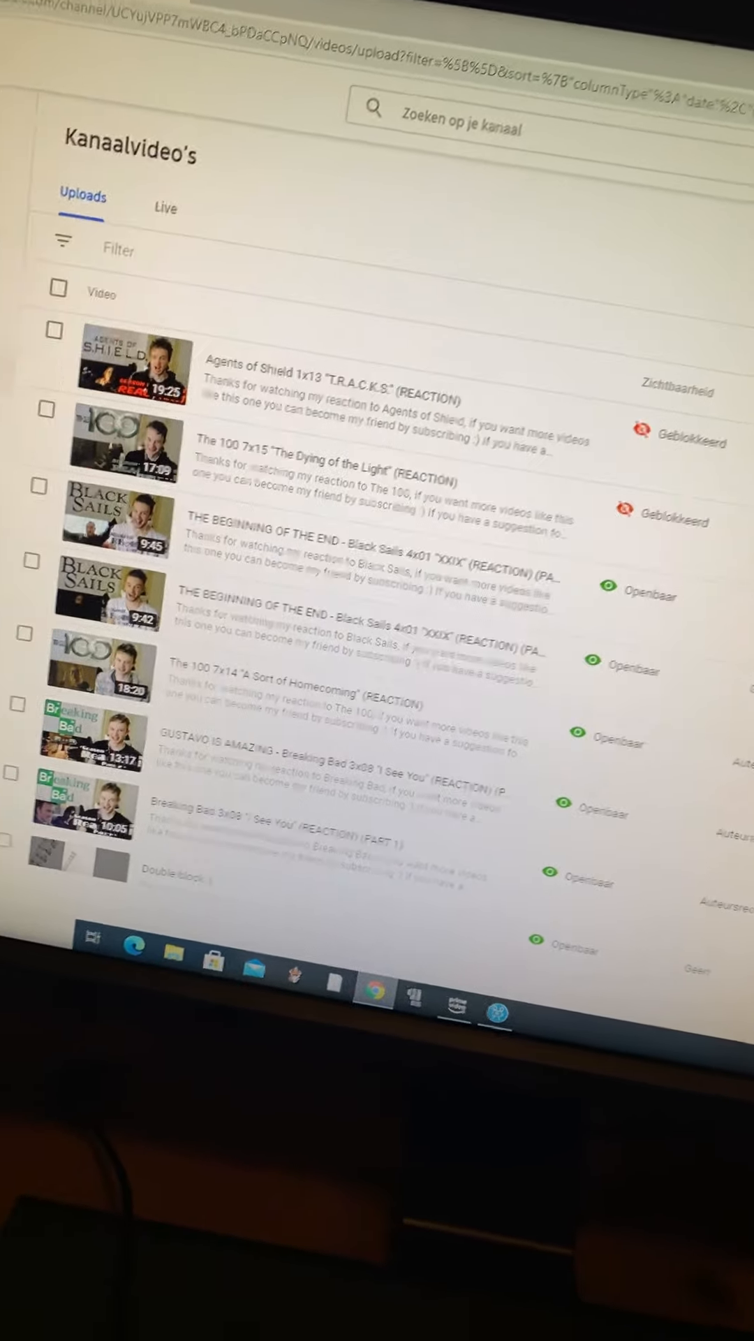
scroll("down", 3)
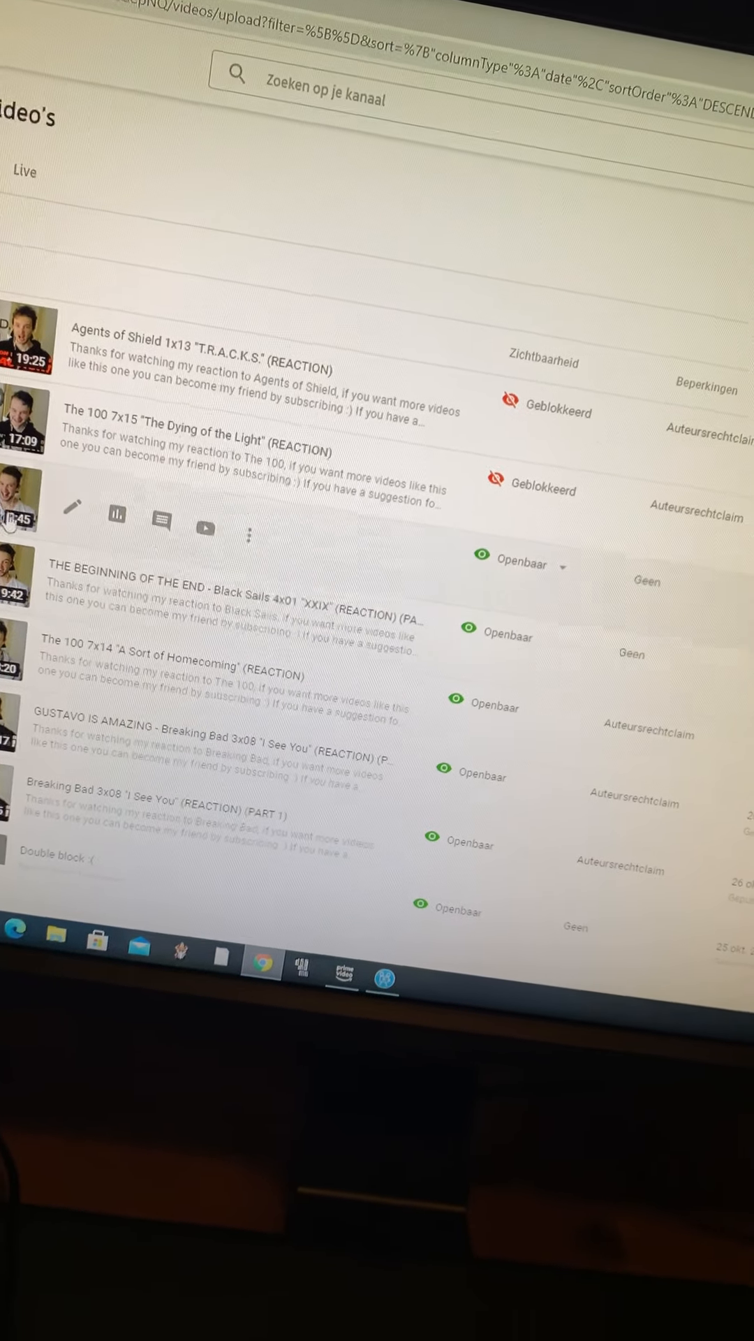
scroll("down", 3)
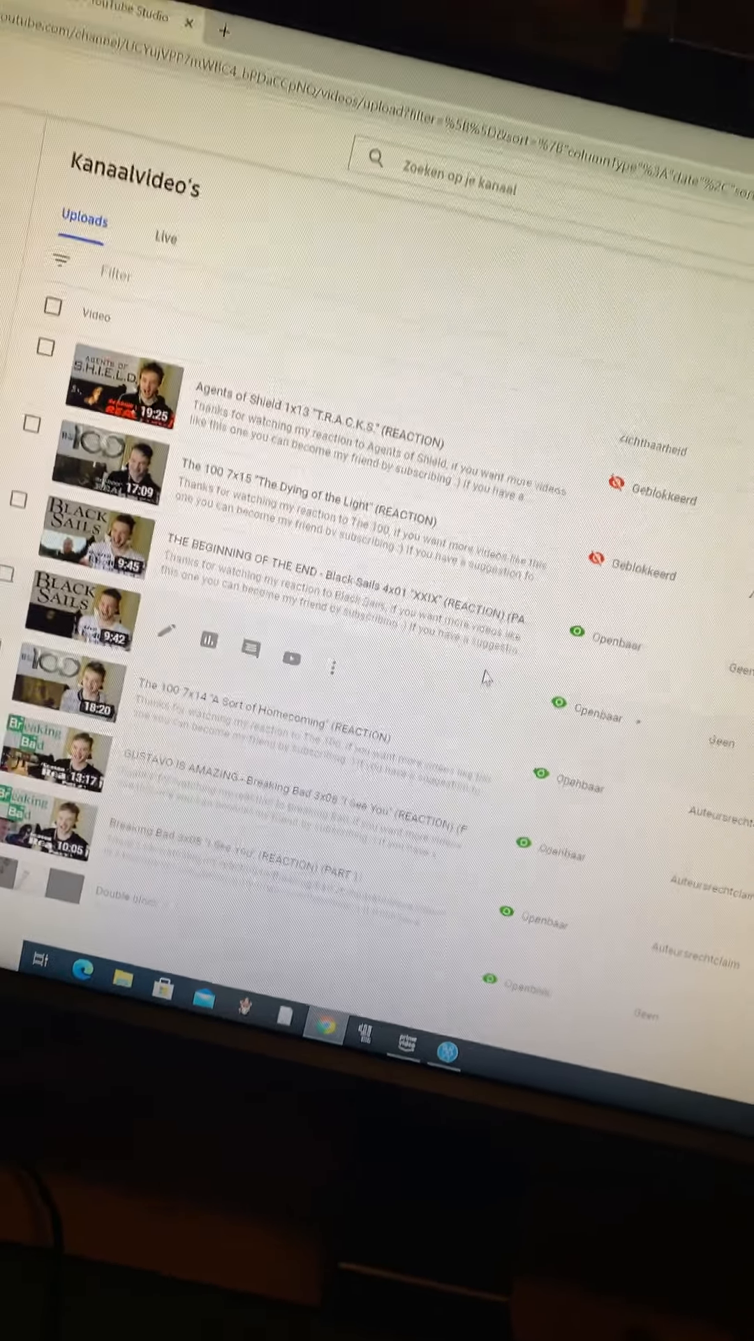
scroll("down", 3)
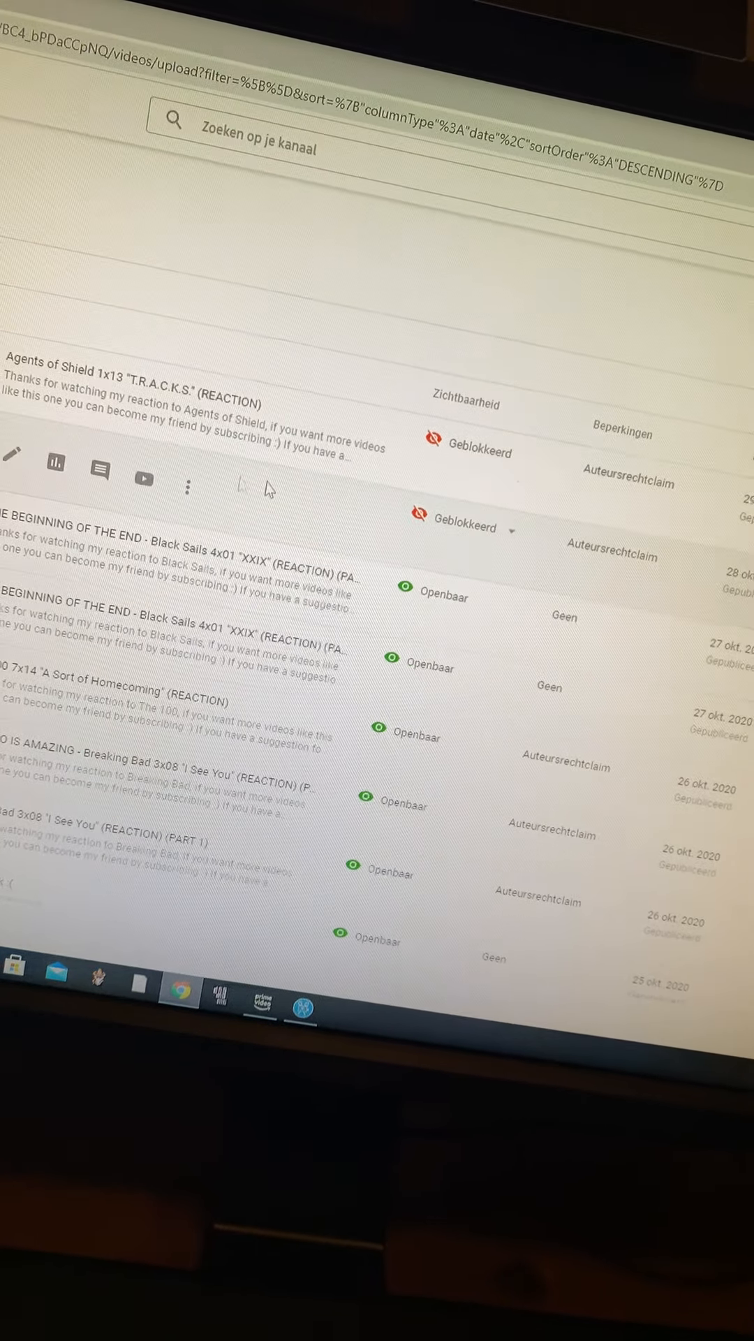
scroll("down", 3)
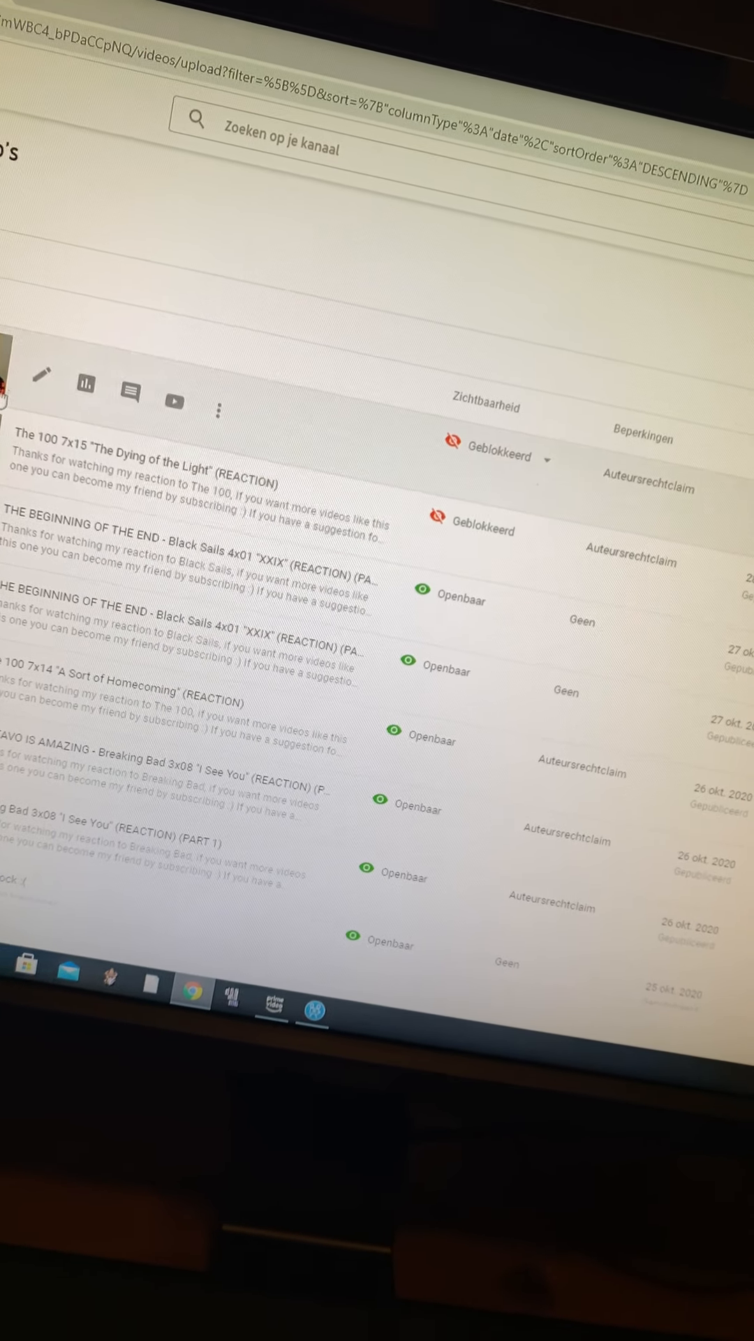